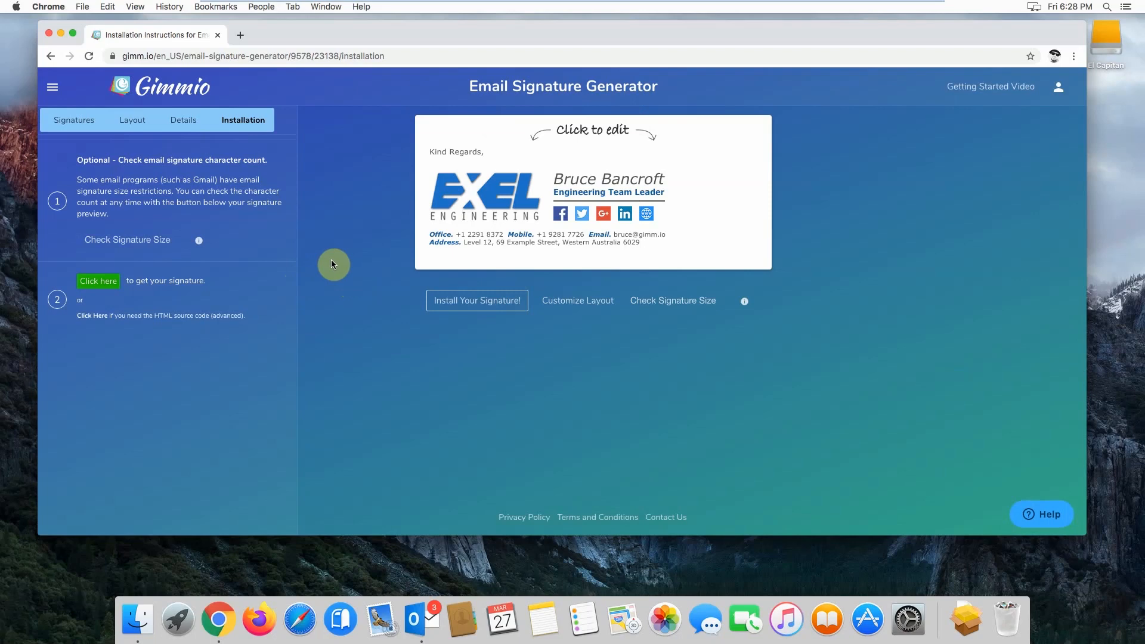
{"action": "mouse_move", "coordinate": [327, 151]}
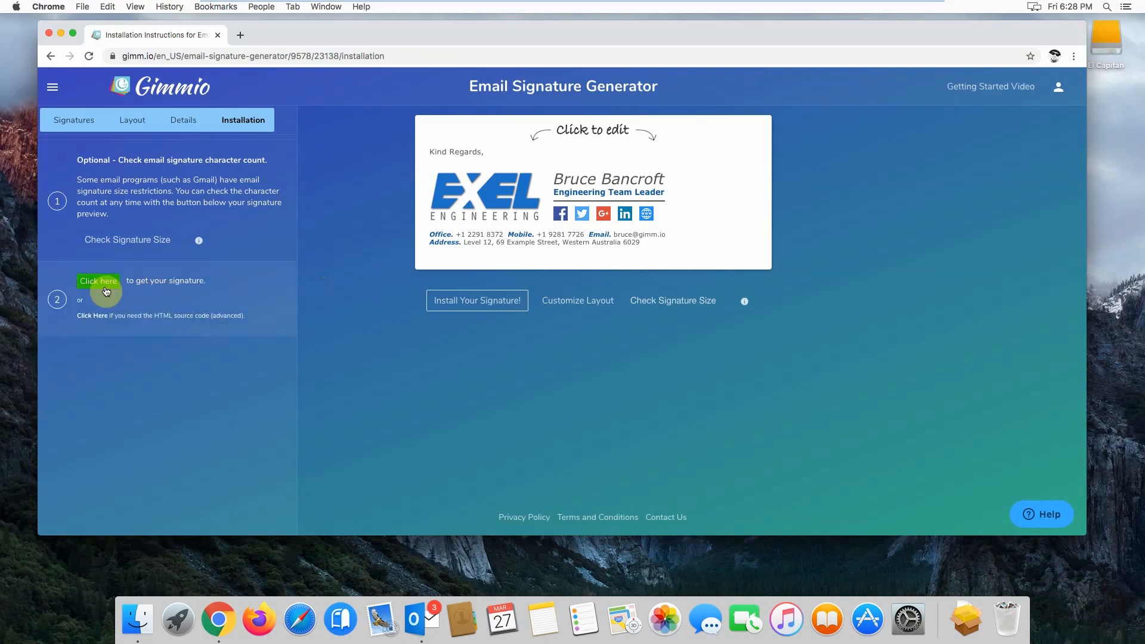
Step: Copy the Bruce Bancroft signature to the clipboard via the green 'Click here' button
{"action": "left_click", "coordinate": [99, 282]}
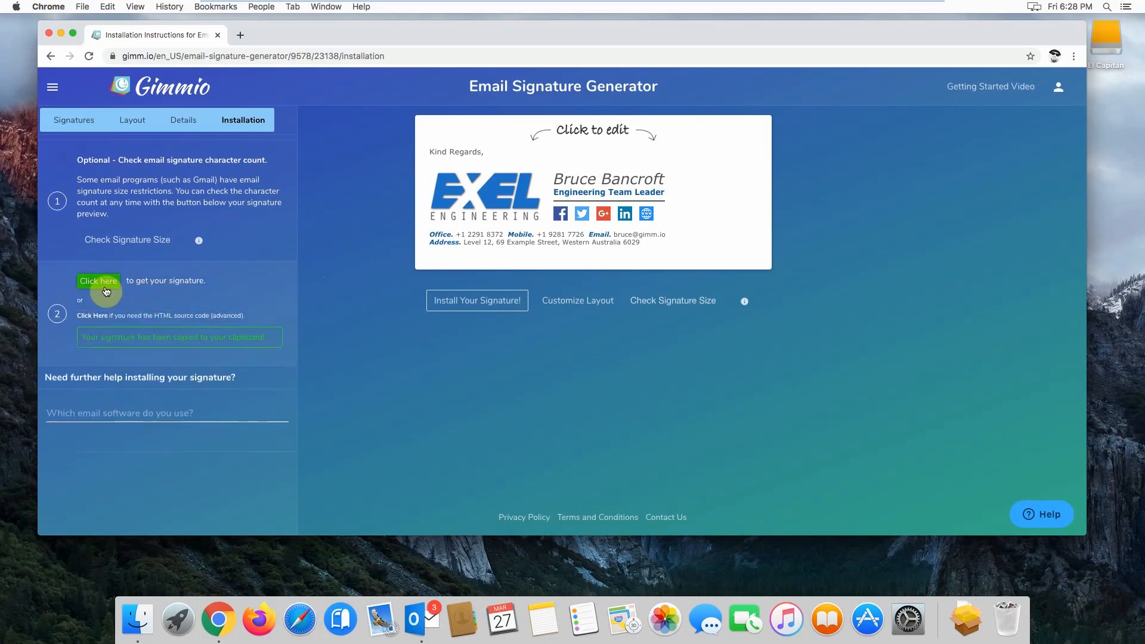
{"action": "mouse_move", "coordinate": [61, 34]}
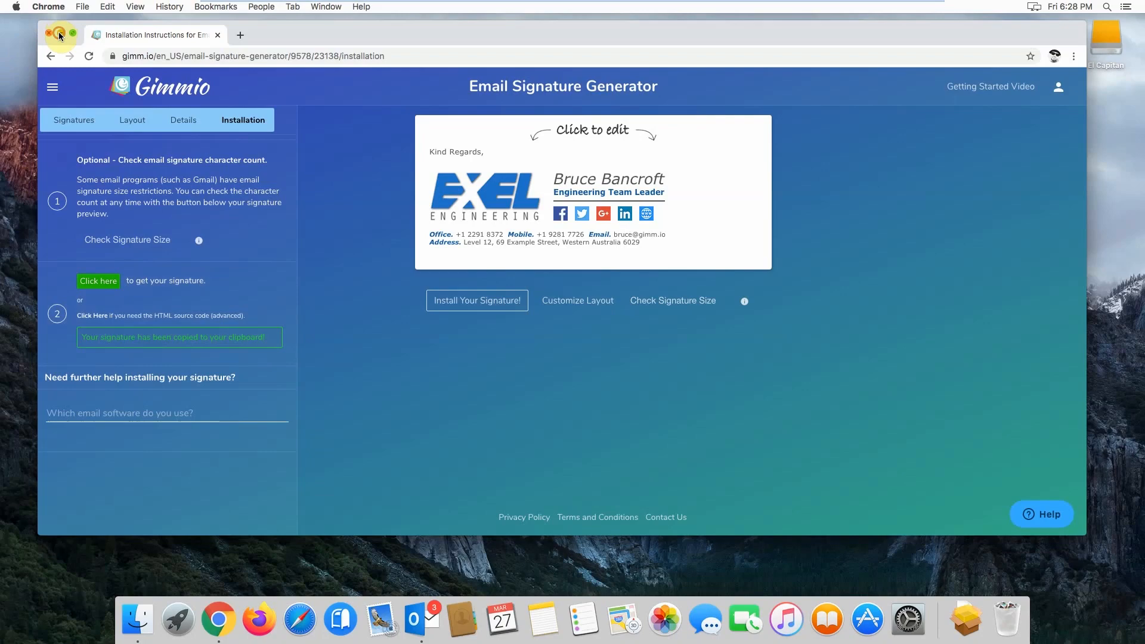
Step: Leave Chrome and reach Outlook's Signatures preferences showing the Standard signature
{"action": "left_click", "coordinate": [394, 620]}
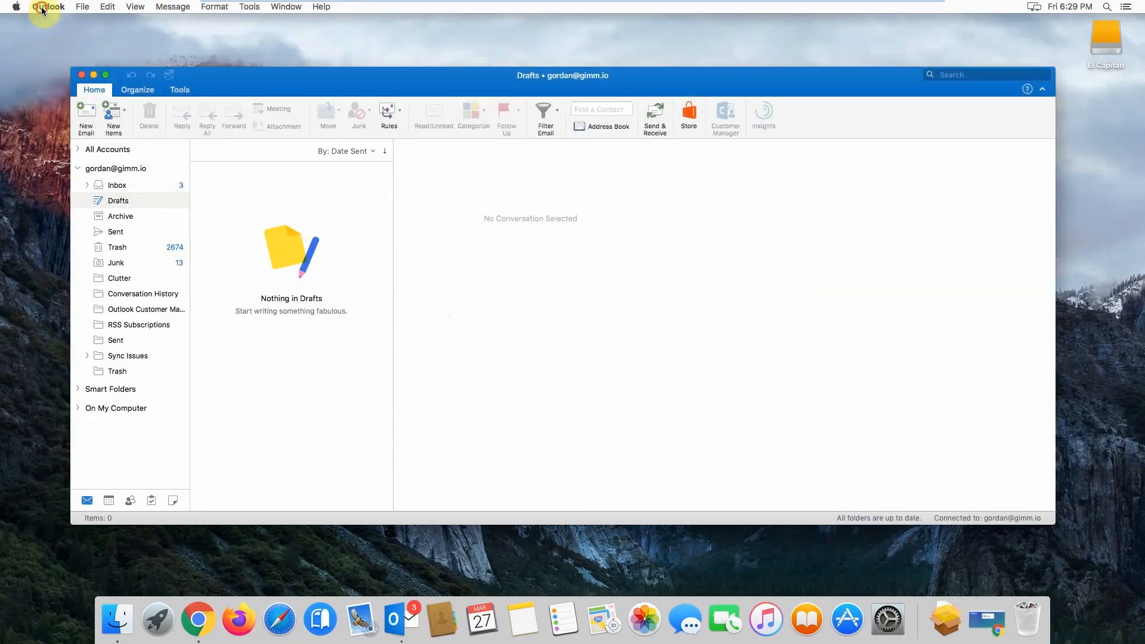
{"action": "left_click", "coordinate": [49, 7]}
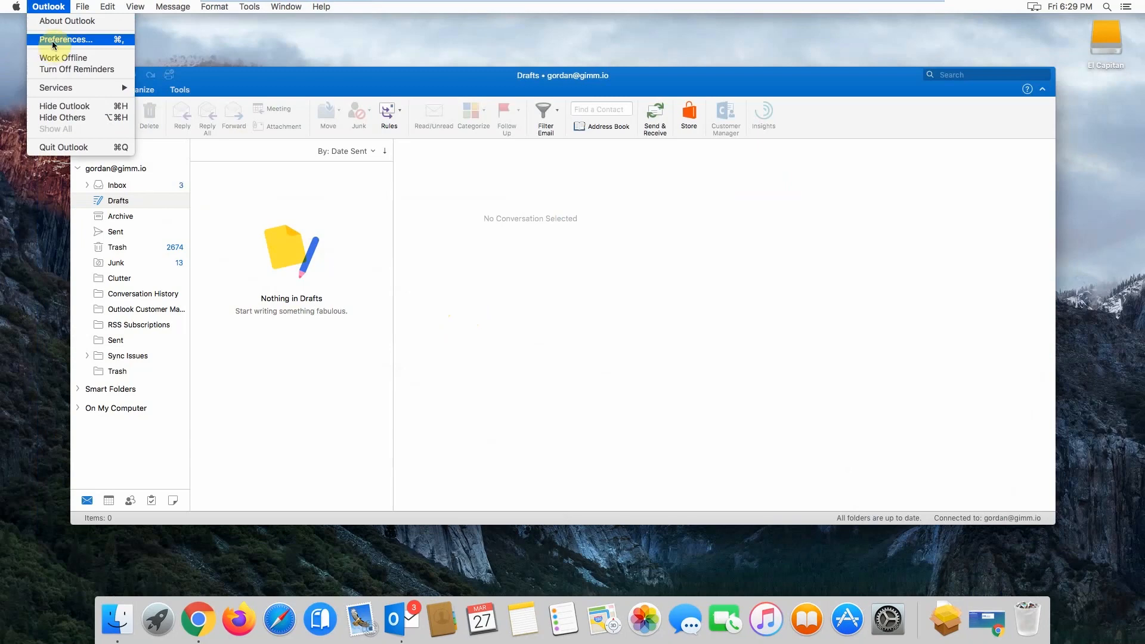
{"action": "left_click", "coordinate": [67, 40]}
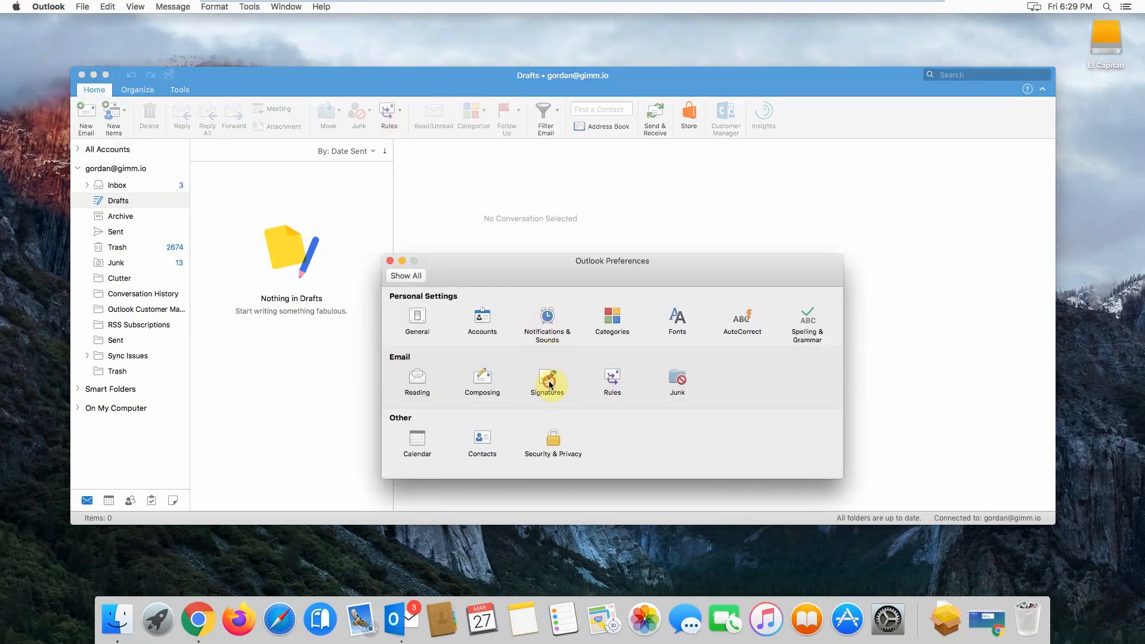
{"action": "left_click", "coordinate": [548, 379]}
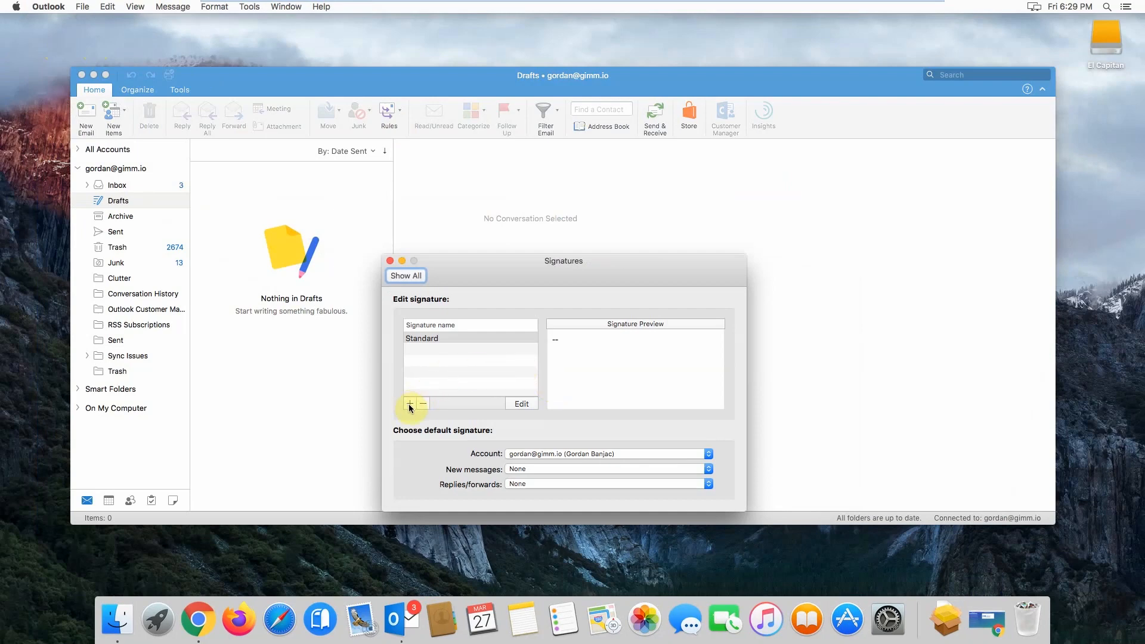
{"action": "left_click", "coordinate": [411, 403]}
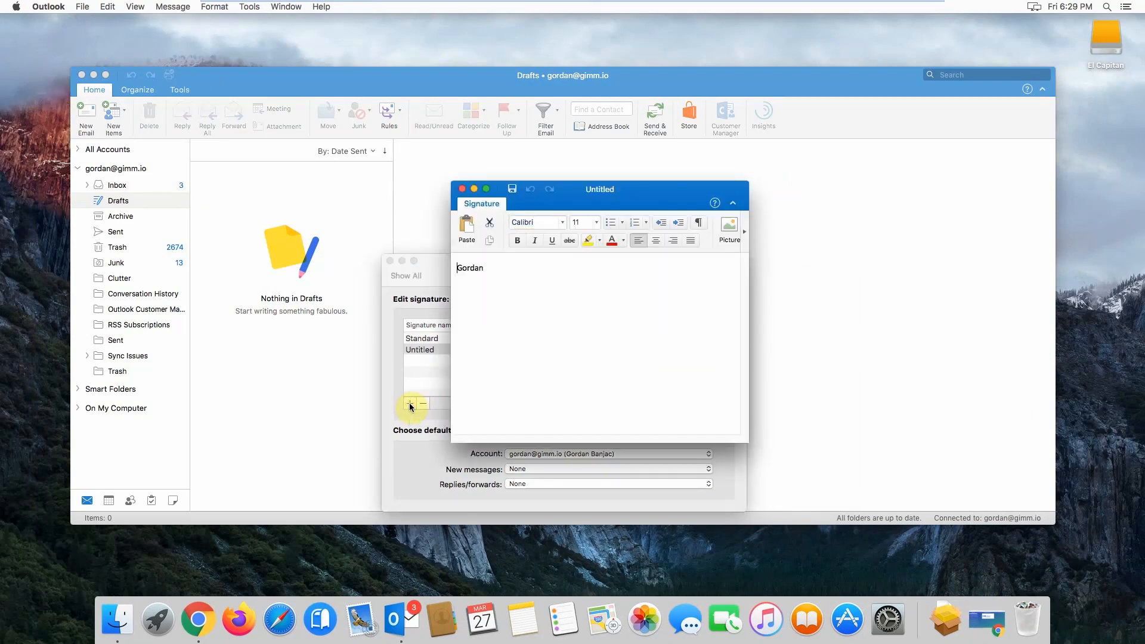
{"action": "mouse_move", "coordinate": [539, 315]}
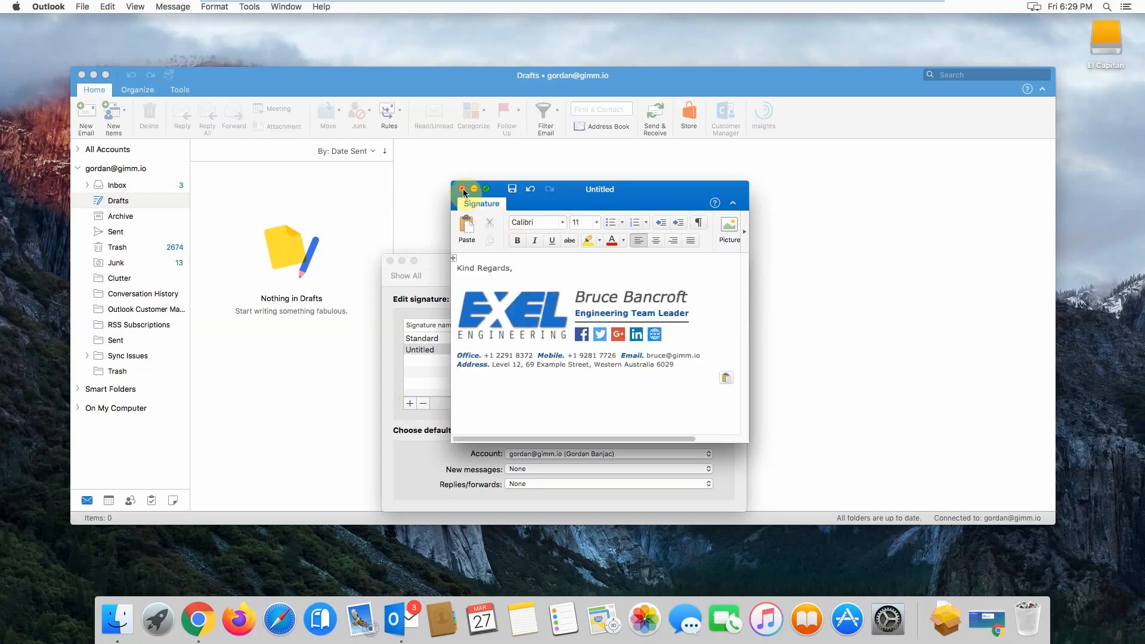
{"action": "left_click", "coordinate": [462, 188]}
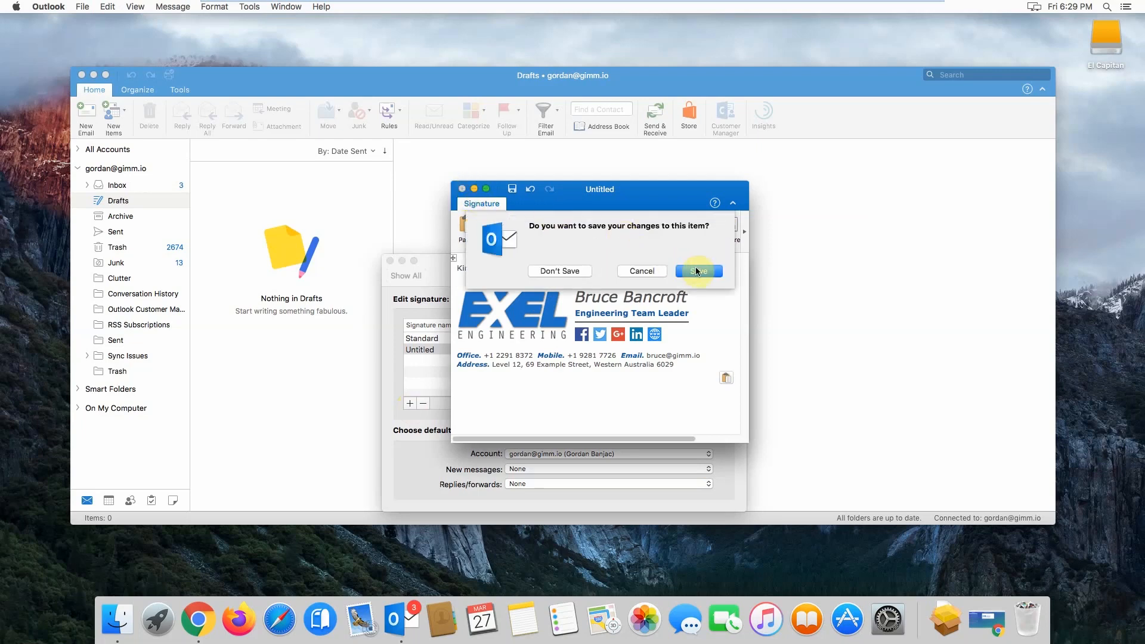
Step: Save the signature as 'Bruce', make it default for new messages and replies, and leave Signatures
{"action": "left_click", "coordinate": [698, 271]}
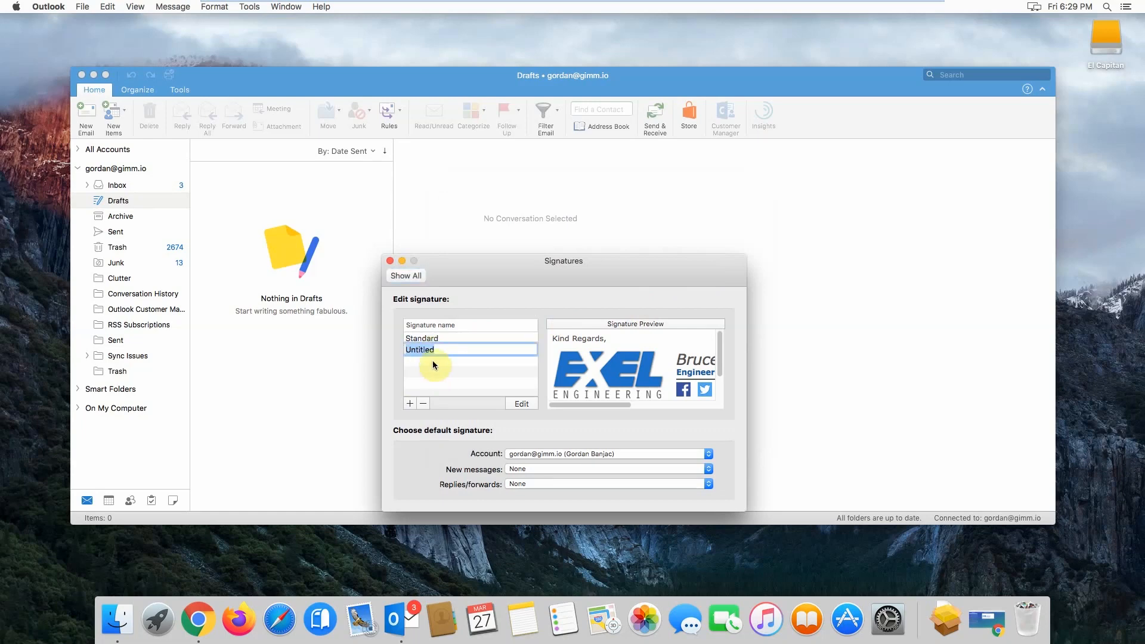
{"action": "type", "text": "Bruce"}
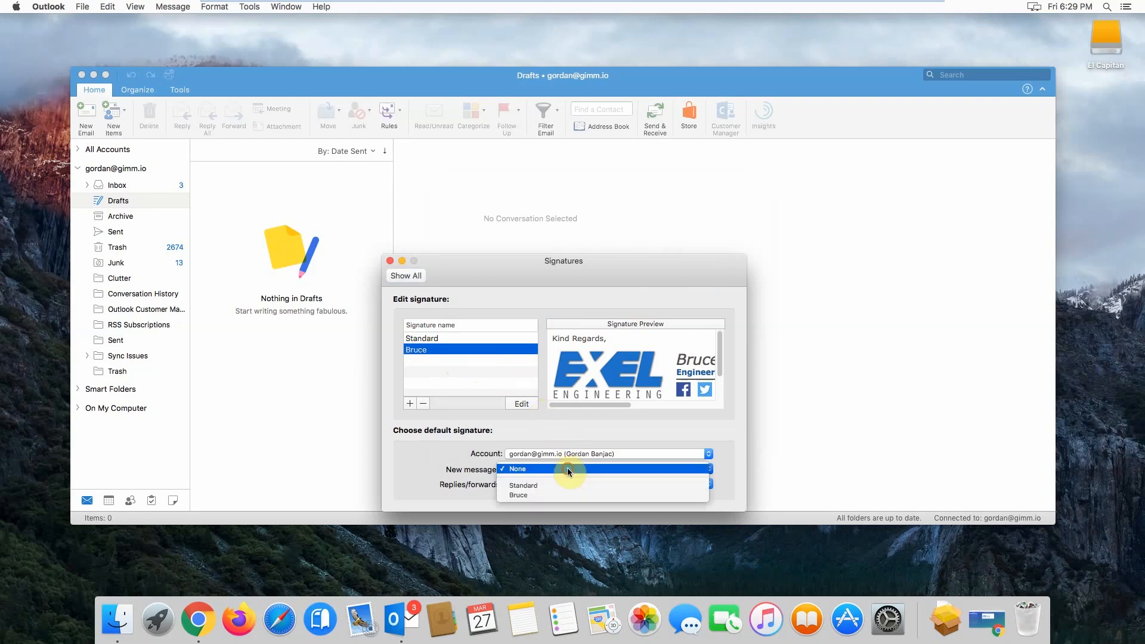
{"action": "left_click", "coordinate": [517, 495]}
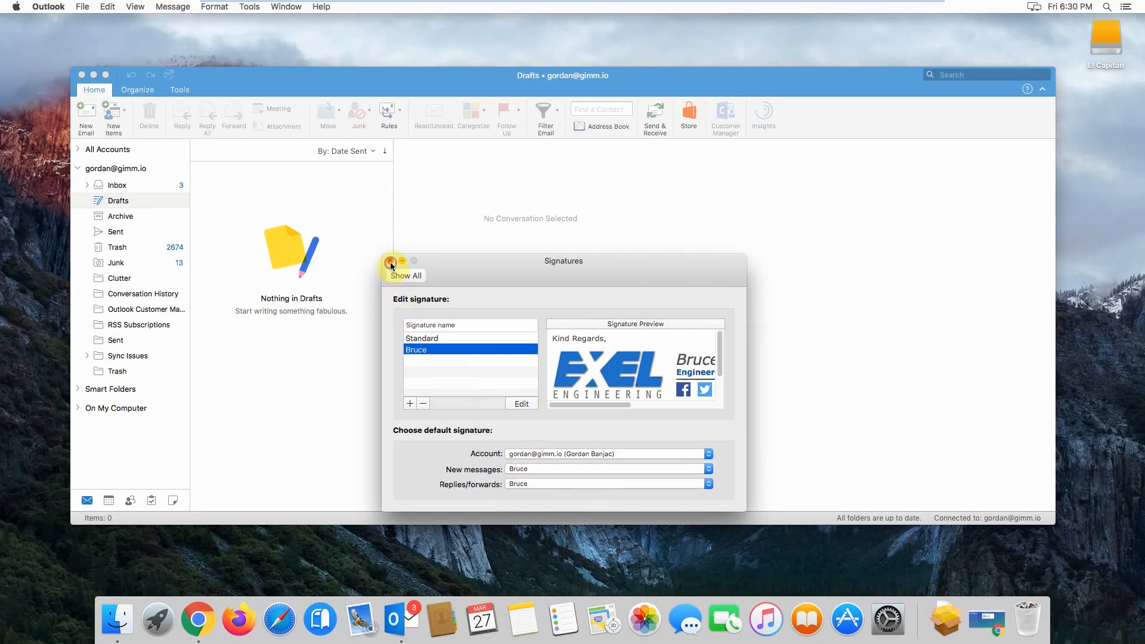
{"action": "left_click", "coordinate": [391, 264]}
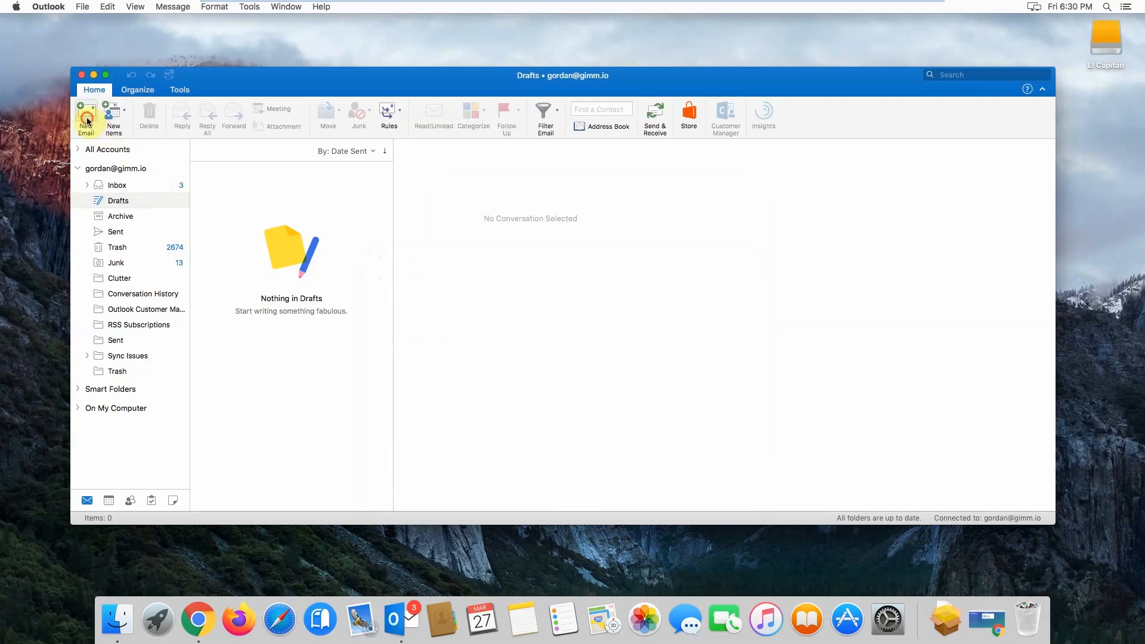
Step: Start a New Email draft with the Bruce signature auto-inserted
{"action": "left_click", "coordinate": [86, 117]}
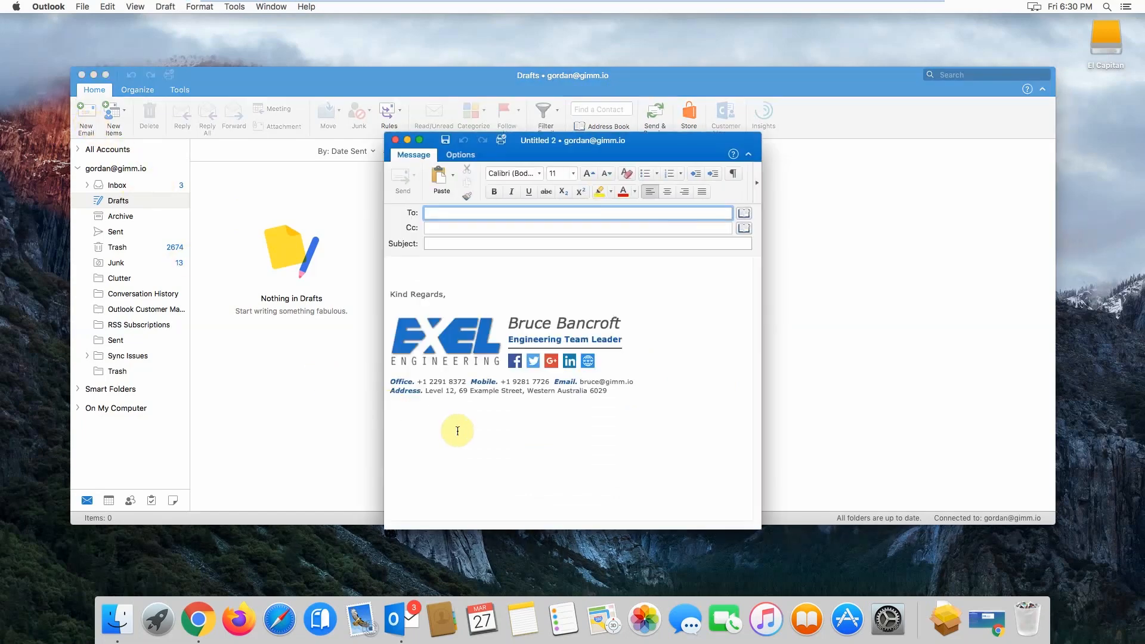
{"action": "mouse_move", "coordinate": [520, 432]}
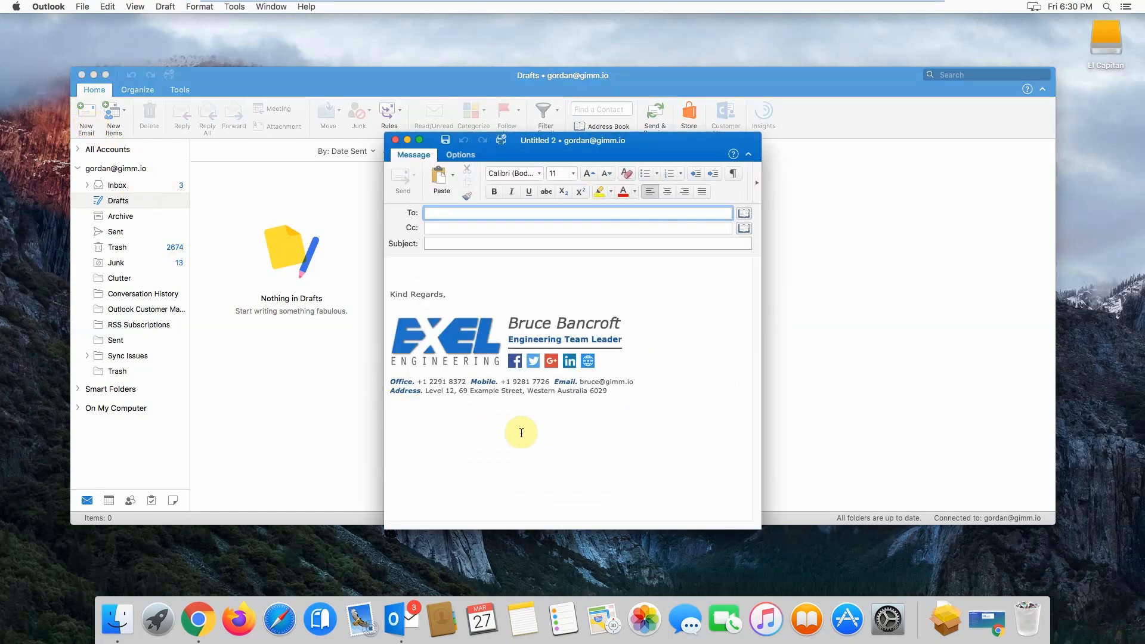